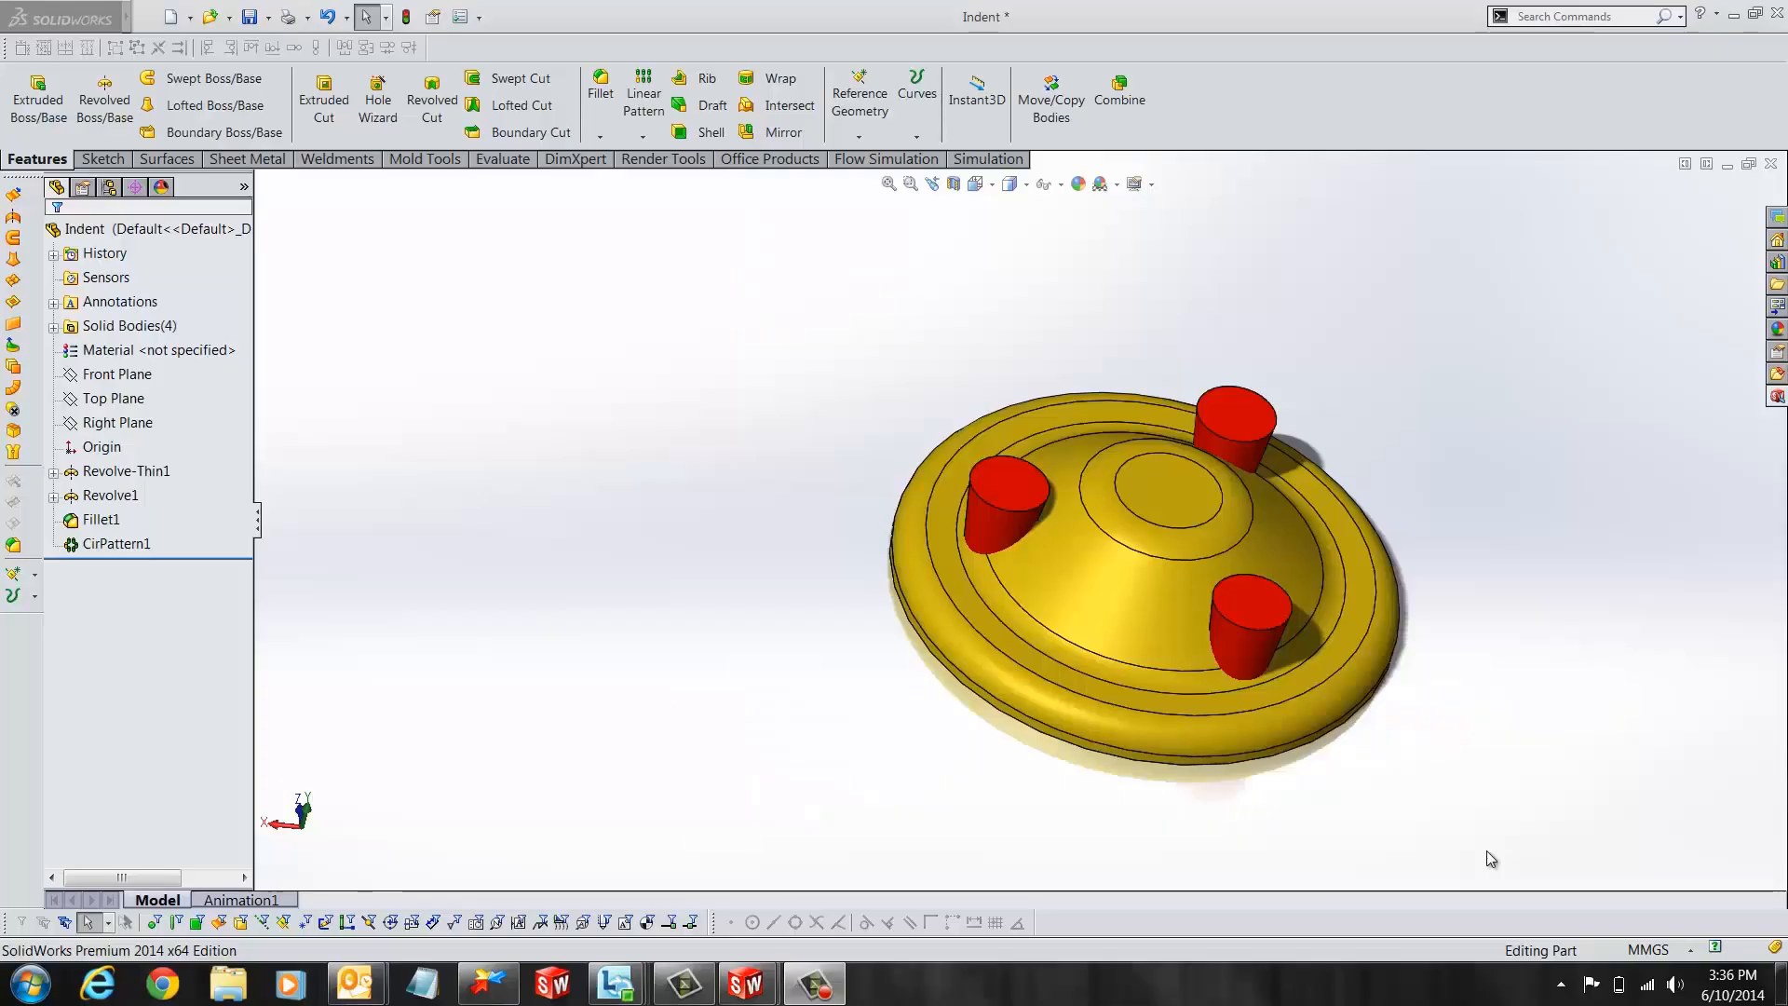
pyautogui.moveTo(1414, 793)
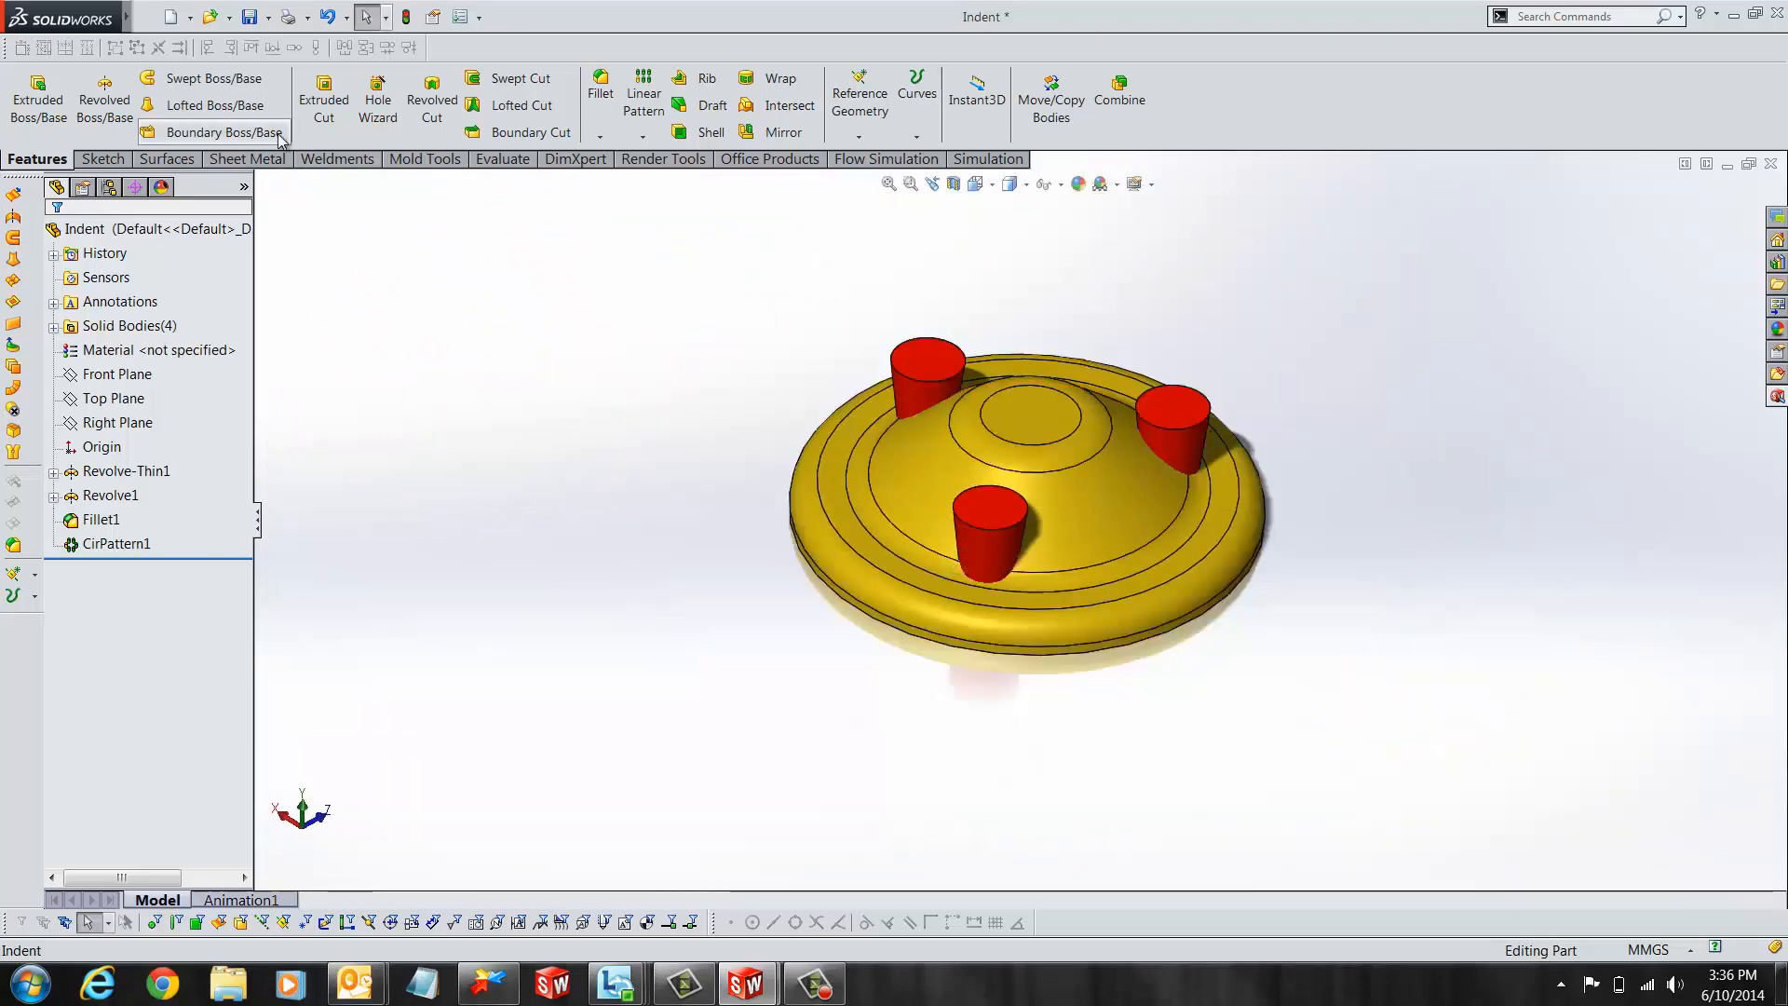
pyautogui.moveTo(495, 413)
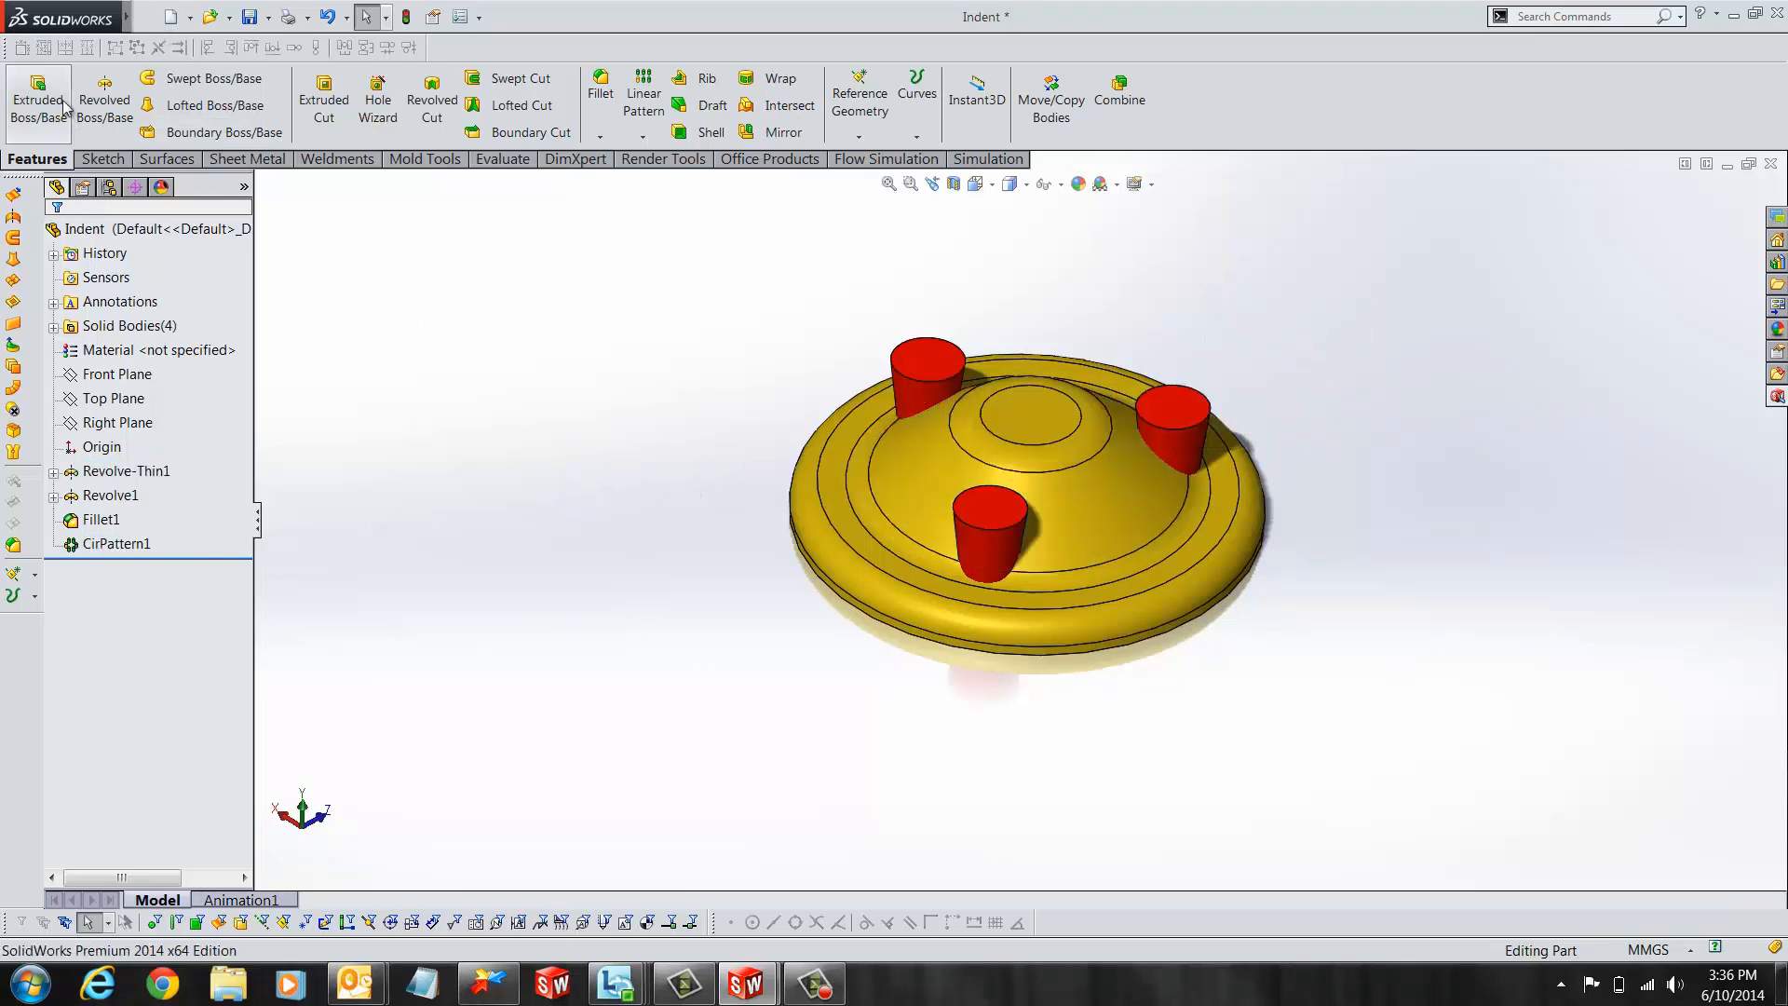
# - Start an Indent feature from the Insert > Features menu on the disc part
pyautogui.click(267, 17)
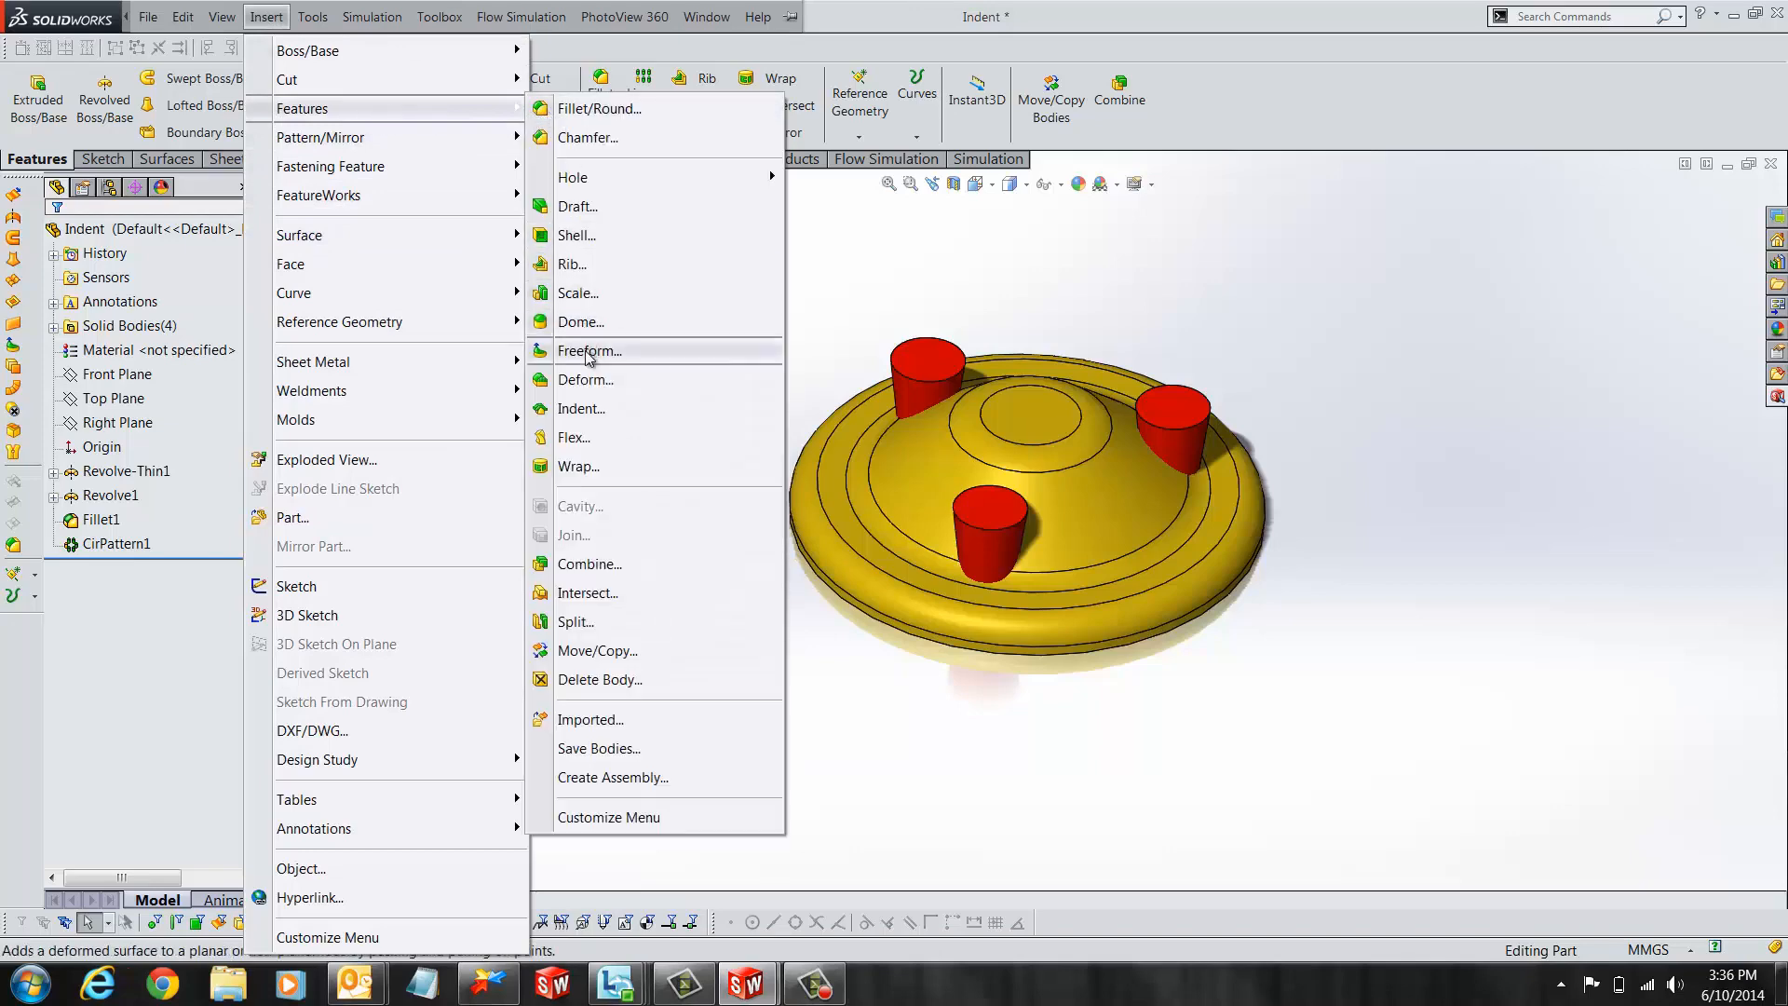
pyautogui.click(581, 408)
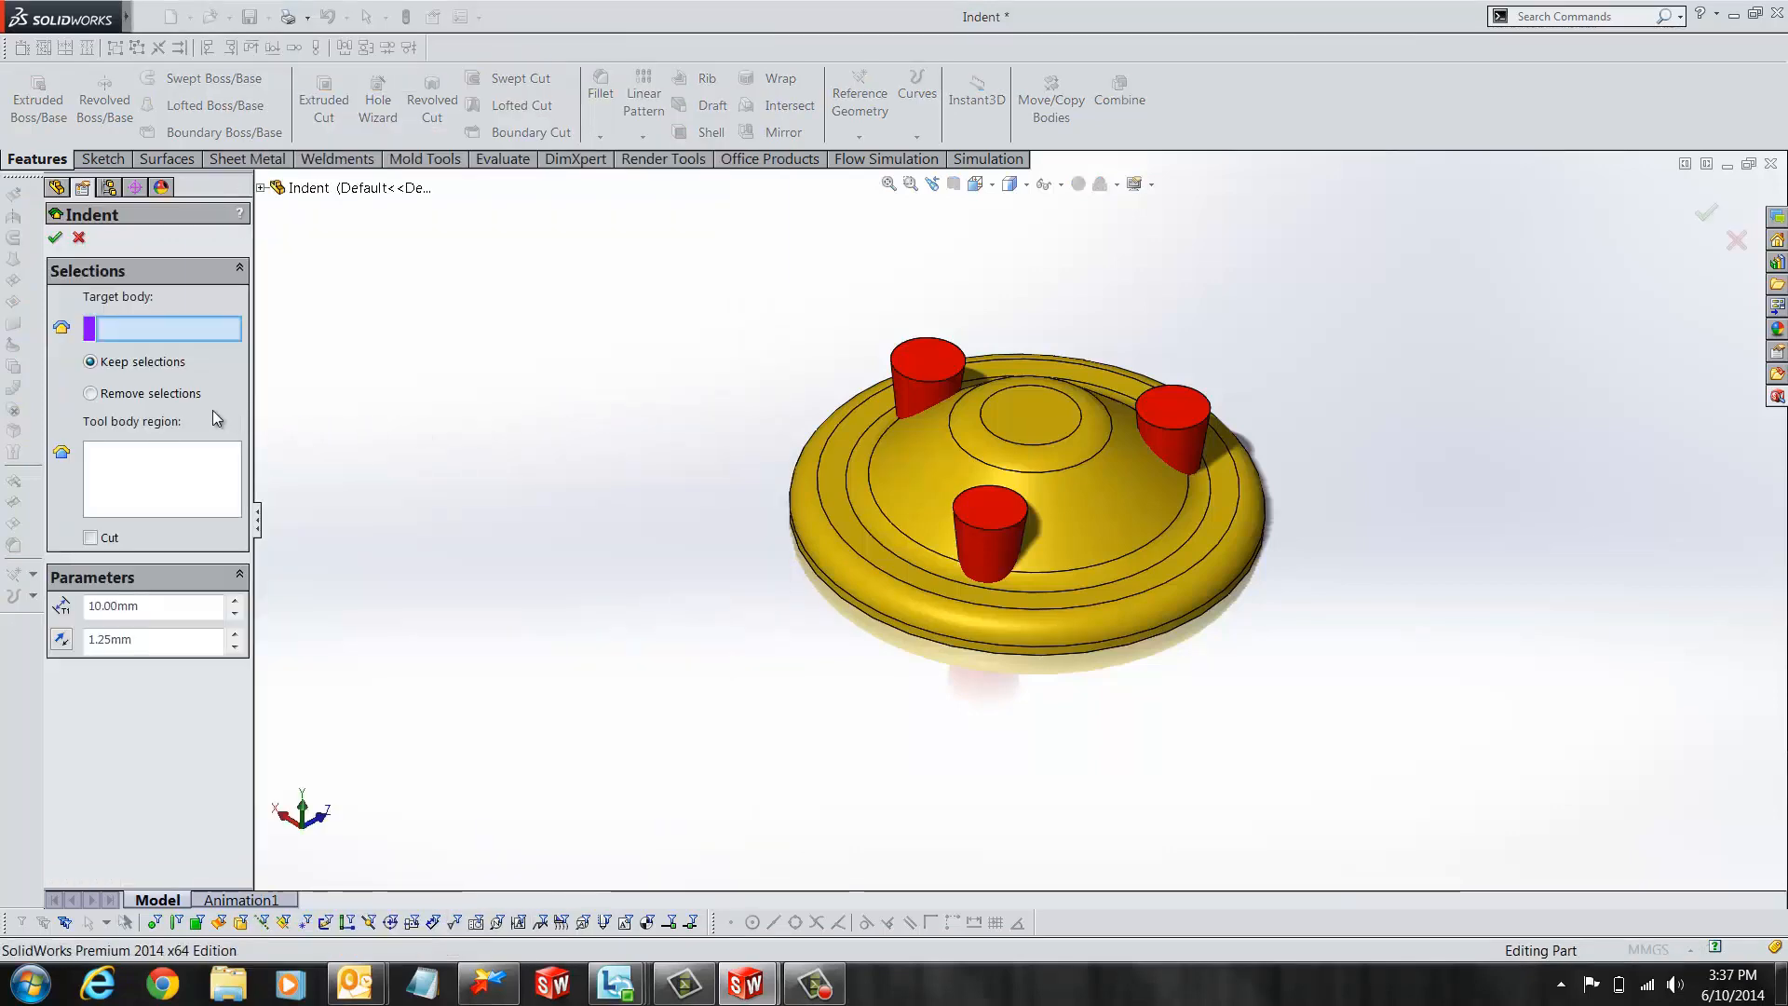
# - Indent the yellow disc with the three red cylinders as tools, using Remove selections, creating Indent2
pyautogui.click(898, 491)
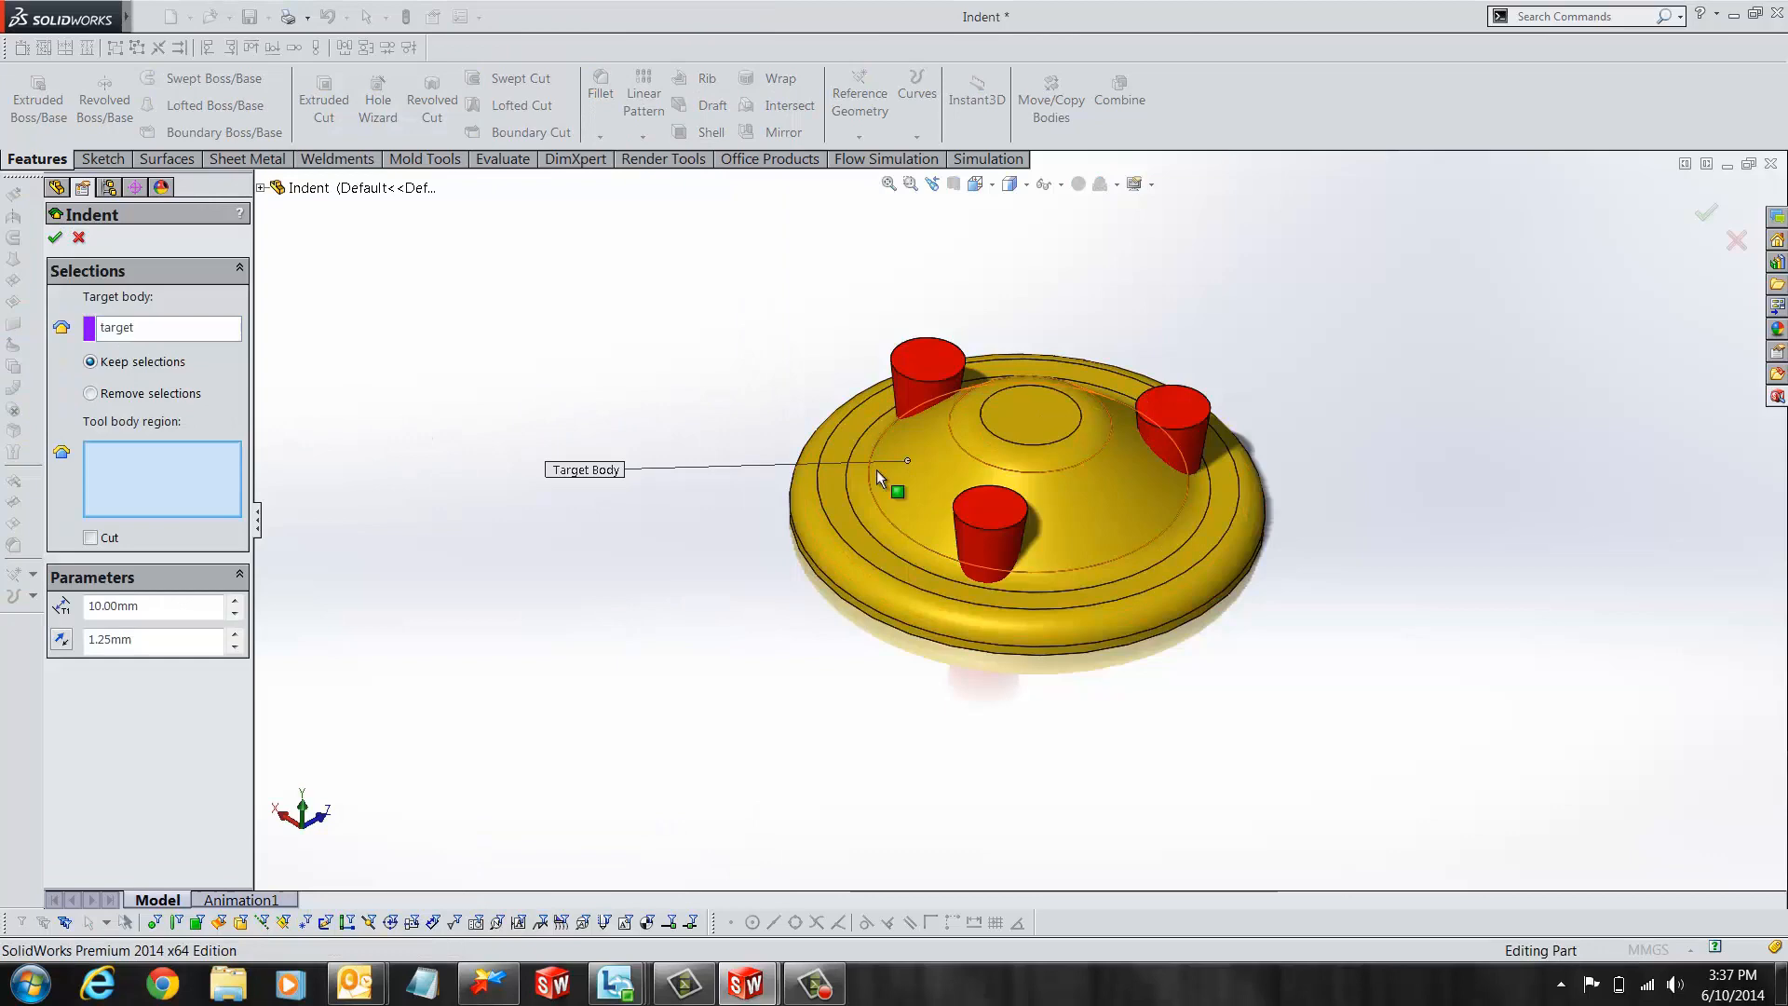
pyautogui.click(995, 537)
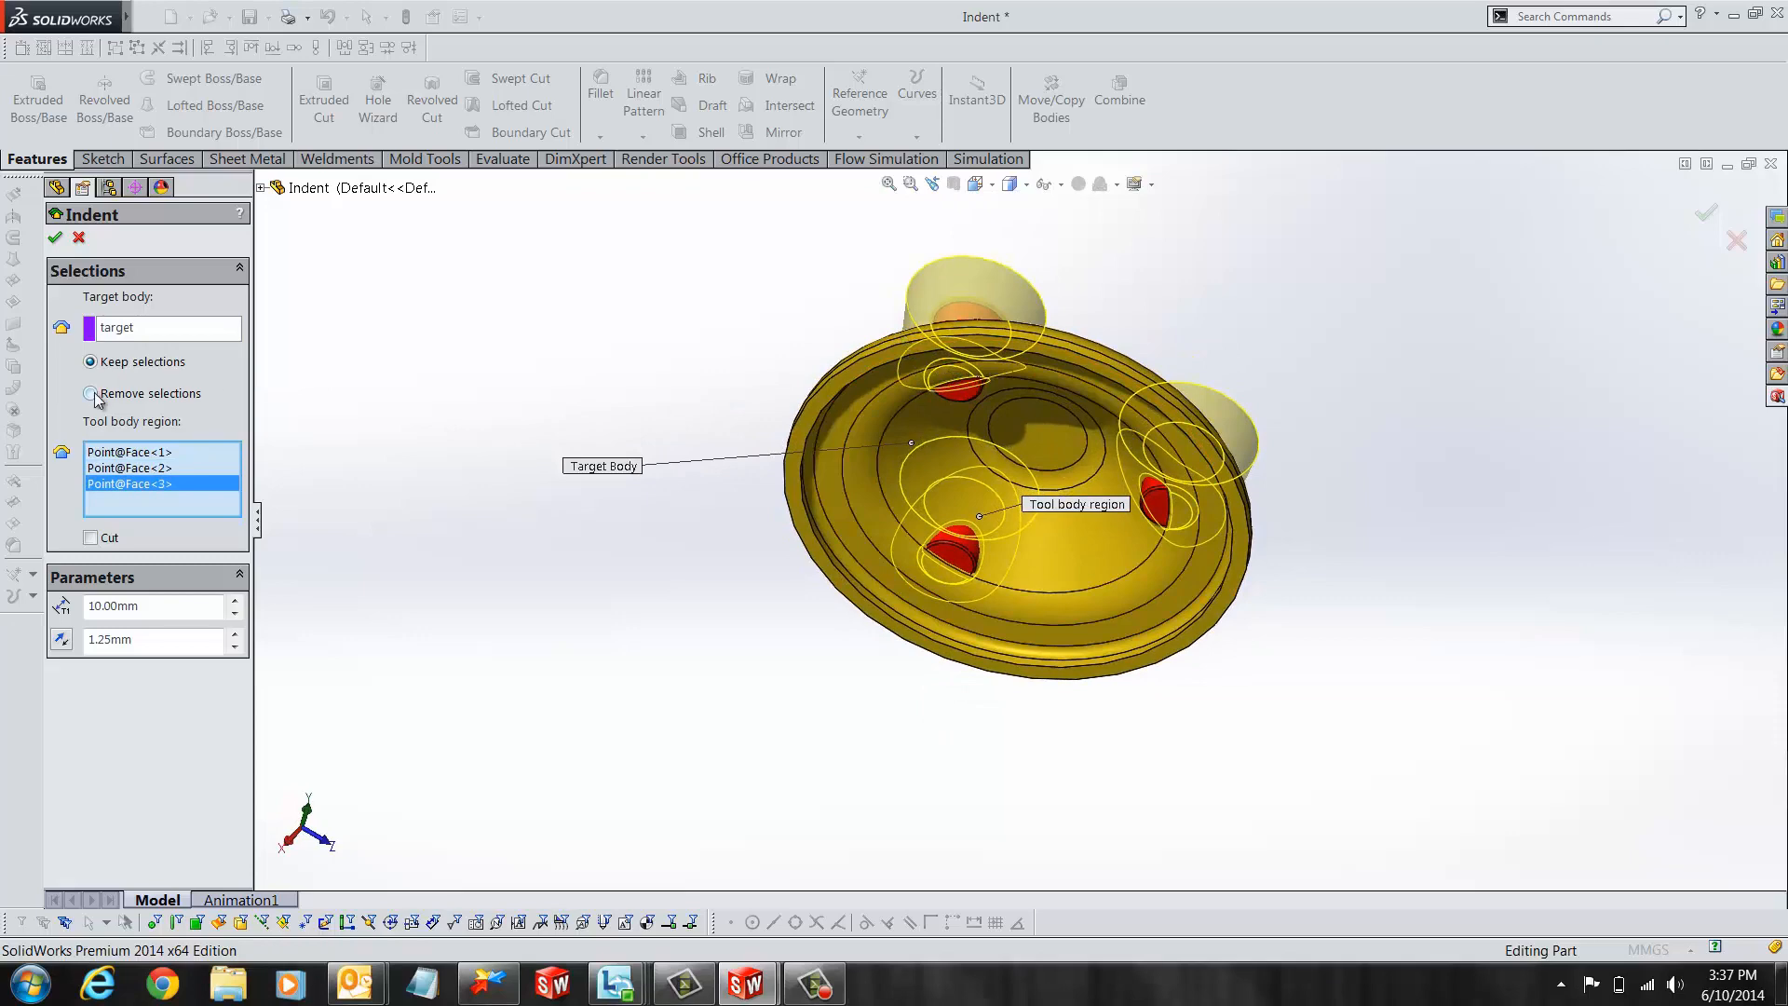
pyautogui.click(89, 393)
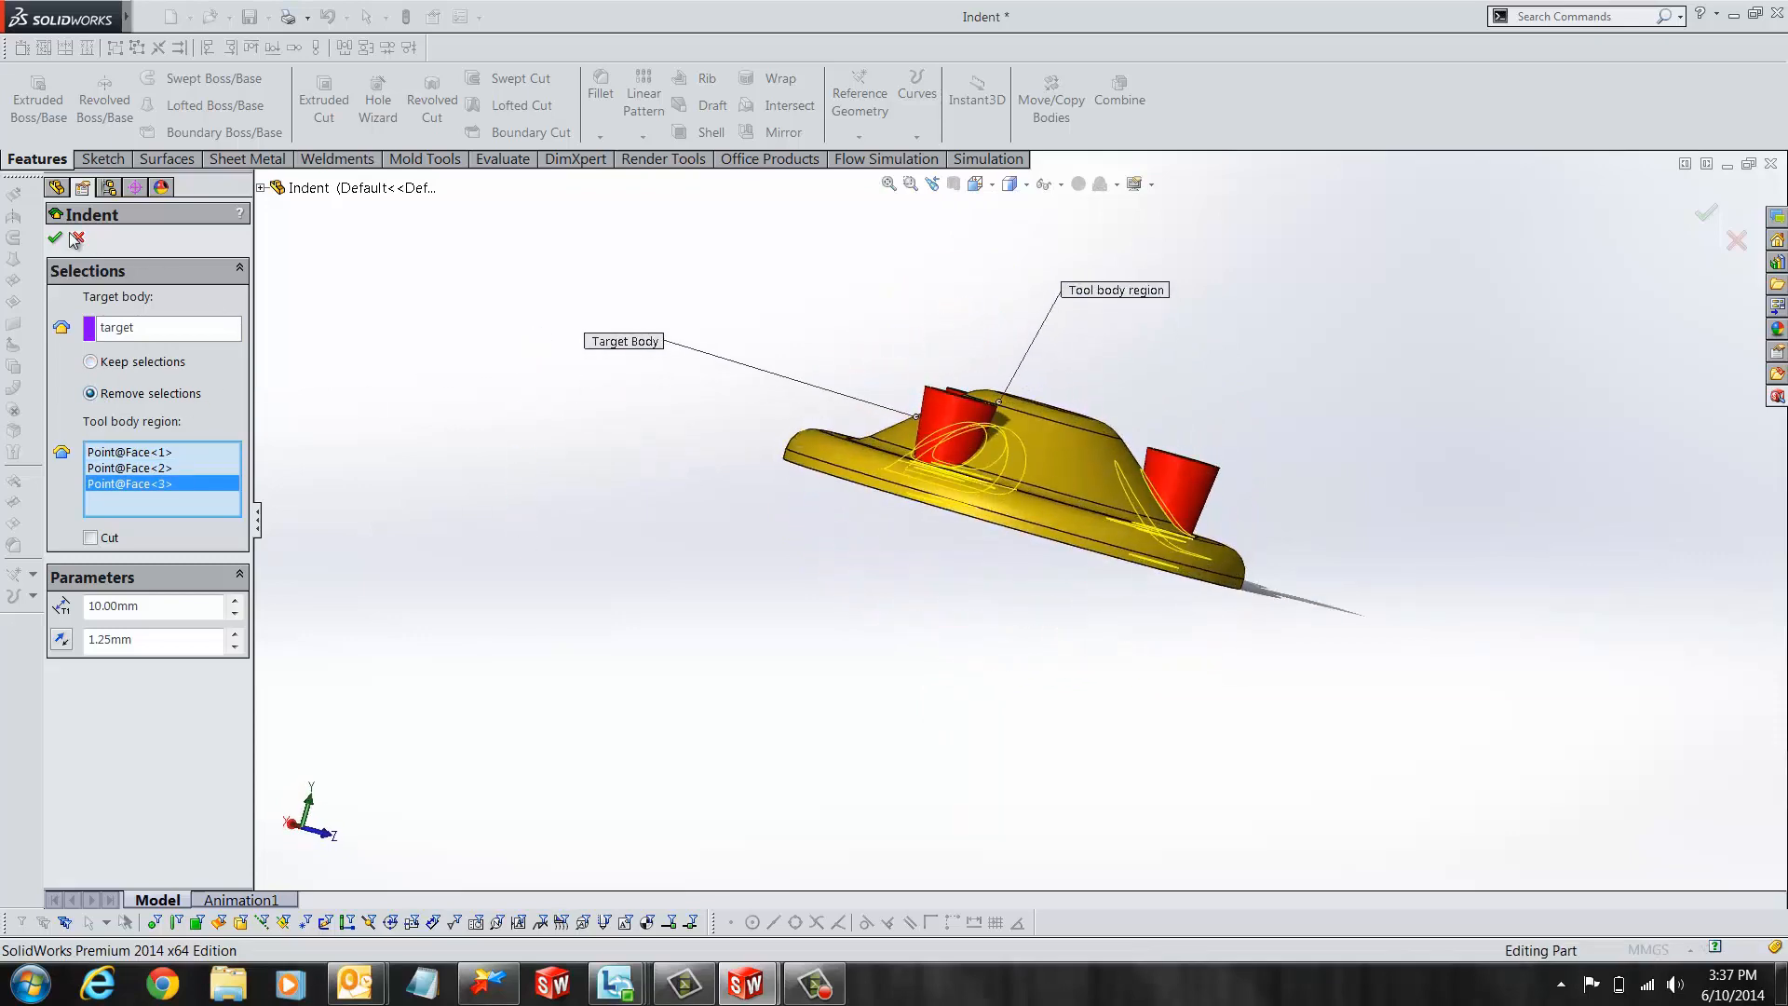
pyautogui.click(54, 238)
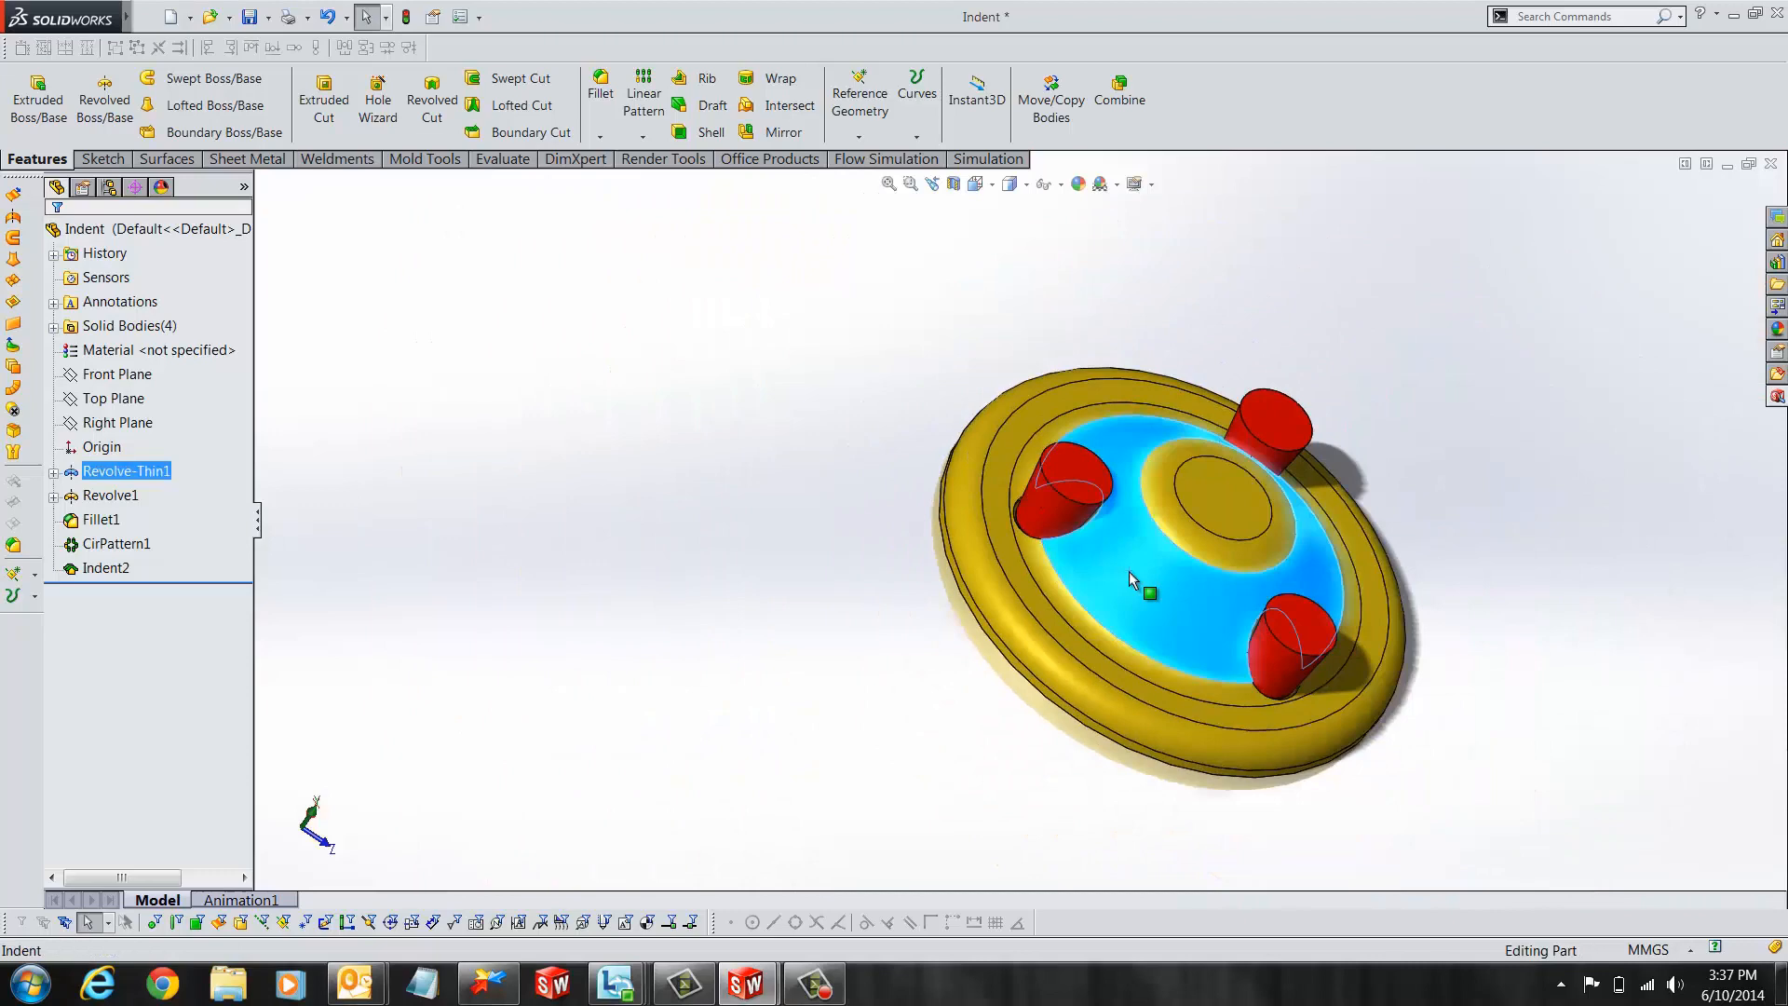
# - Isolate the yellow disc body to reveal its three cup-shaped indents
pyautogui.rightClick(1149, 592)
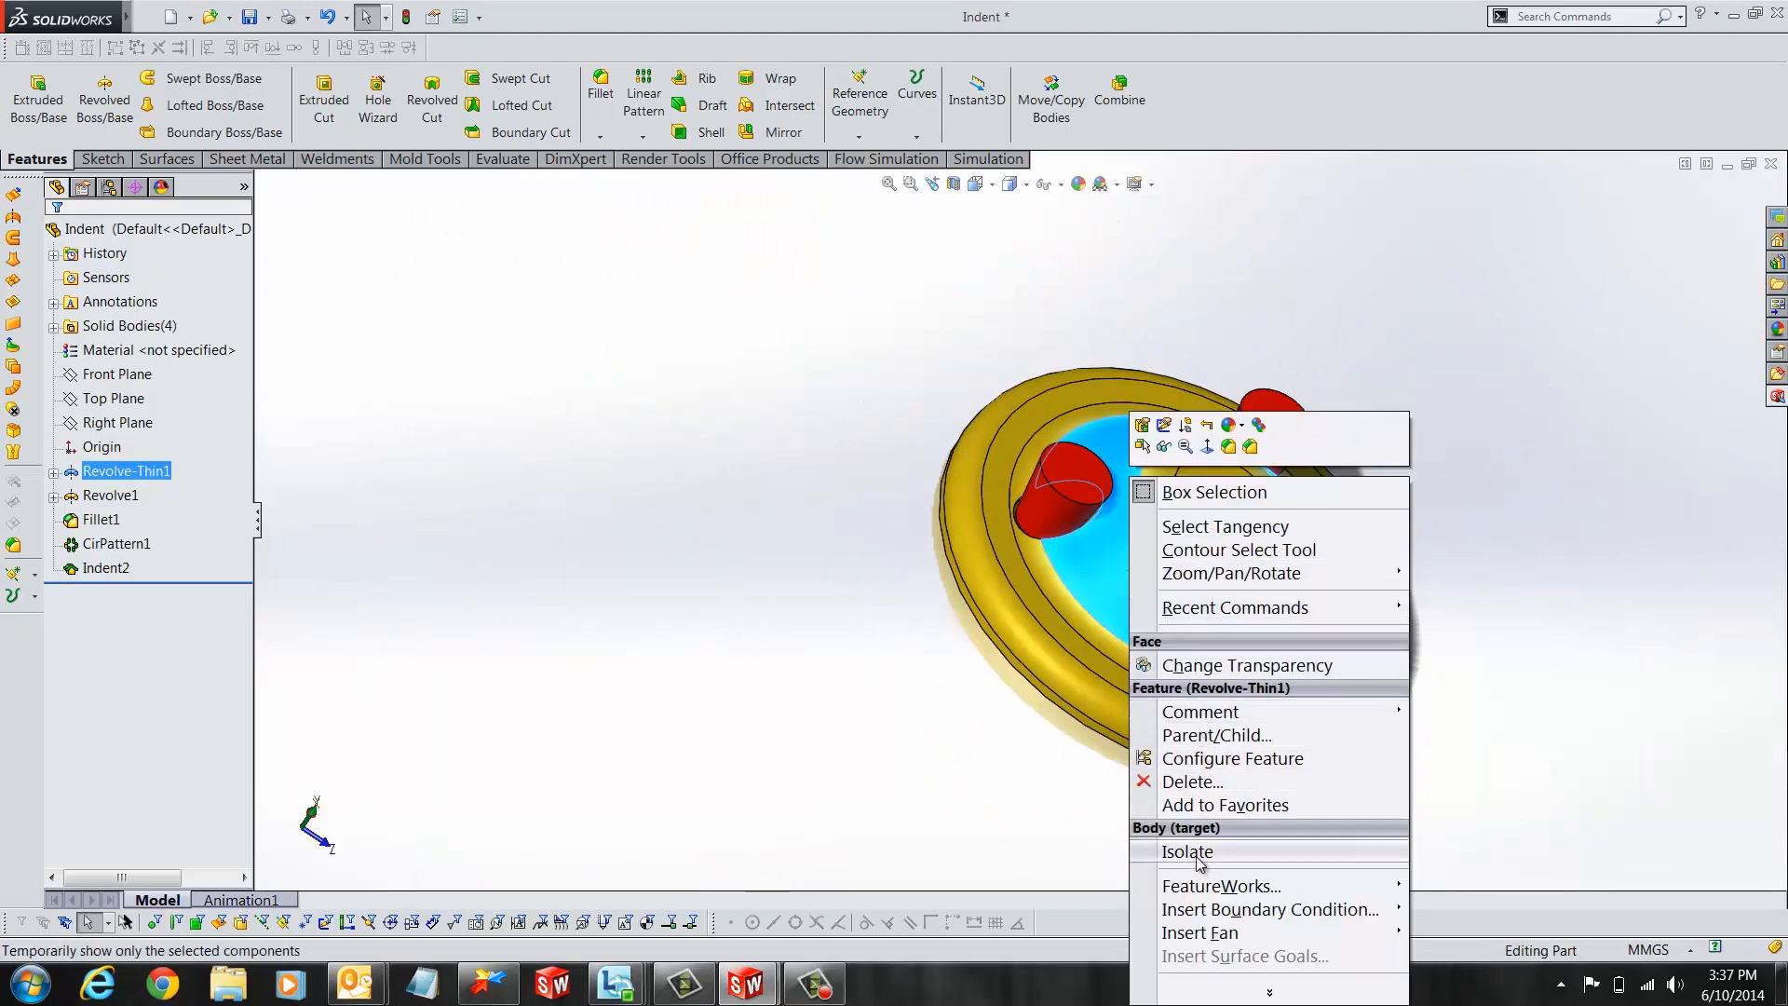
pyautogui.click(1186, 851)
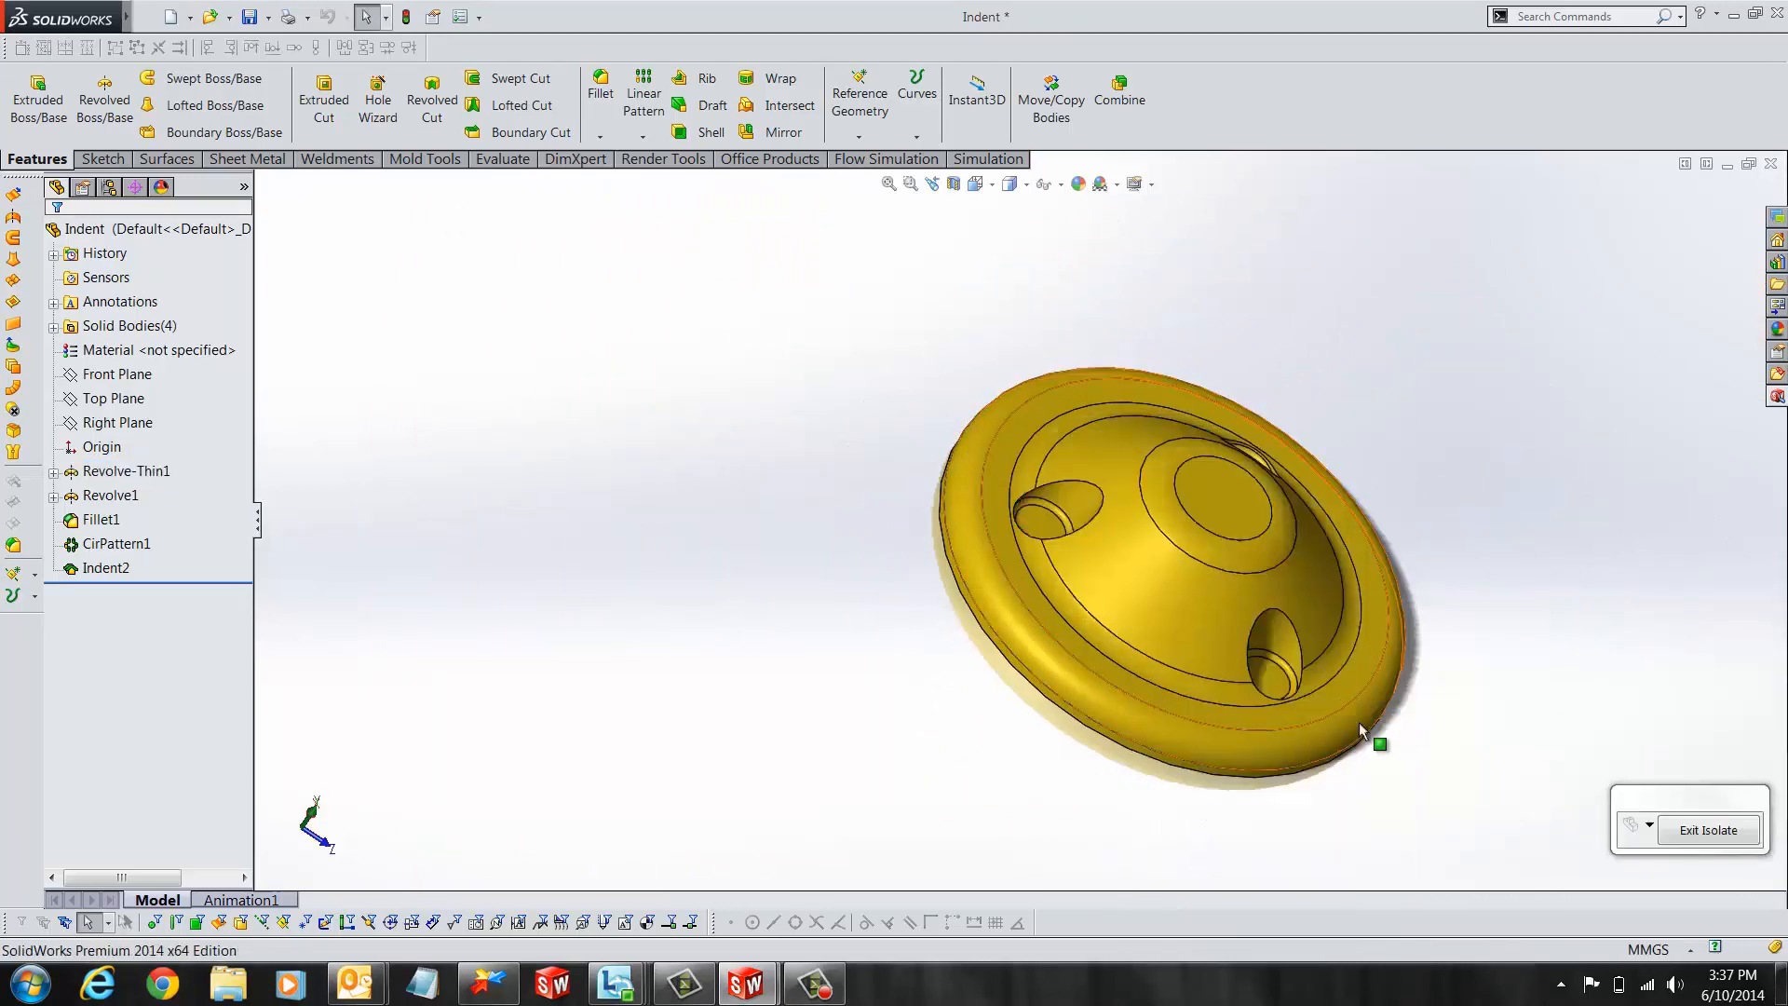